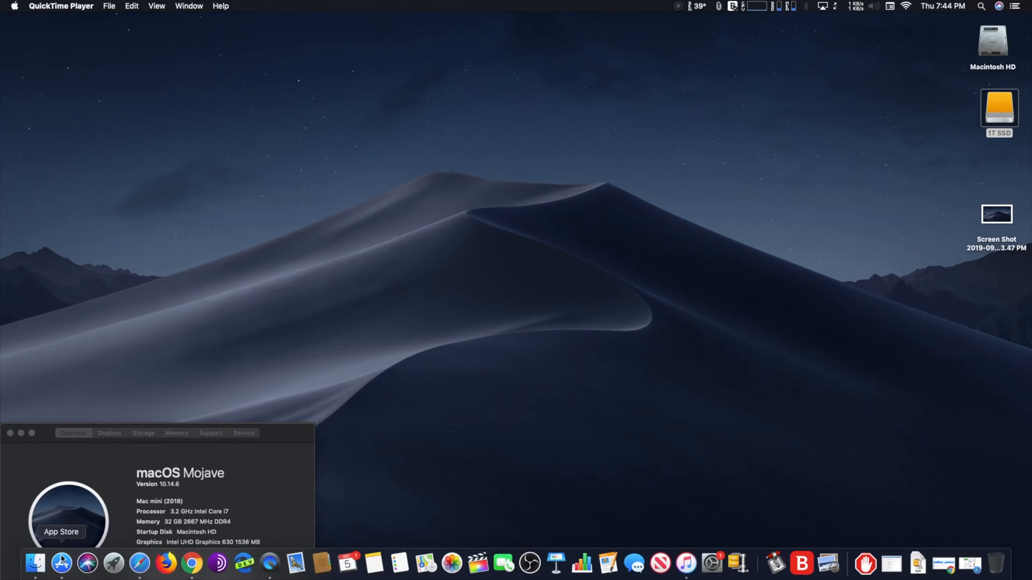
Show the Desktop folder as icons and select its single screenshot file
click(35, 563)
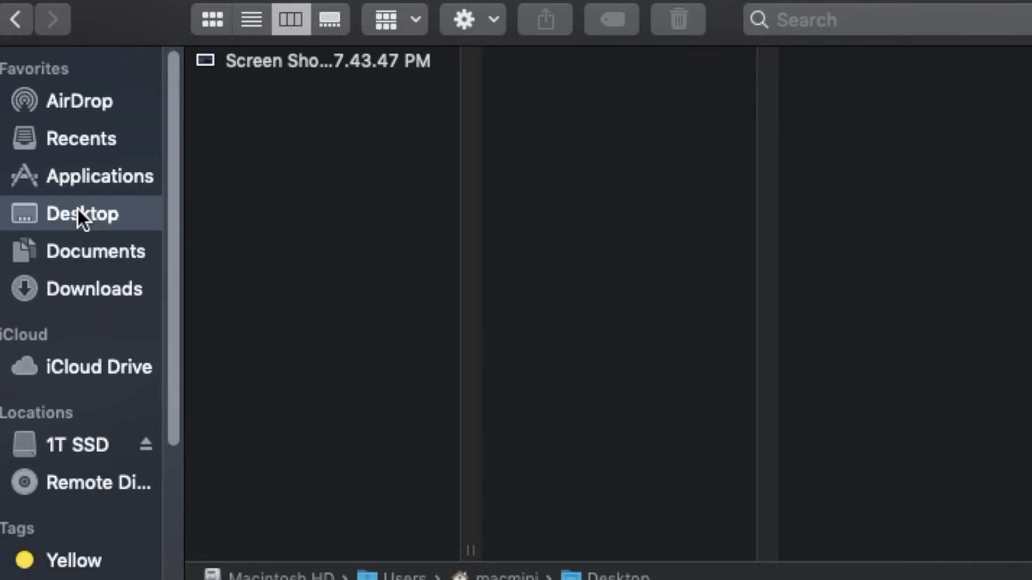
click(212, 18)
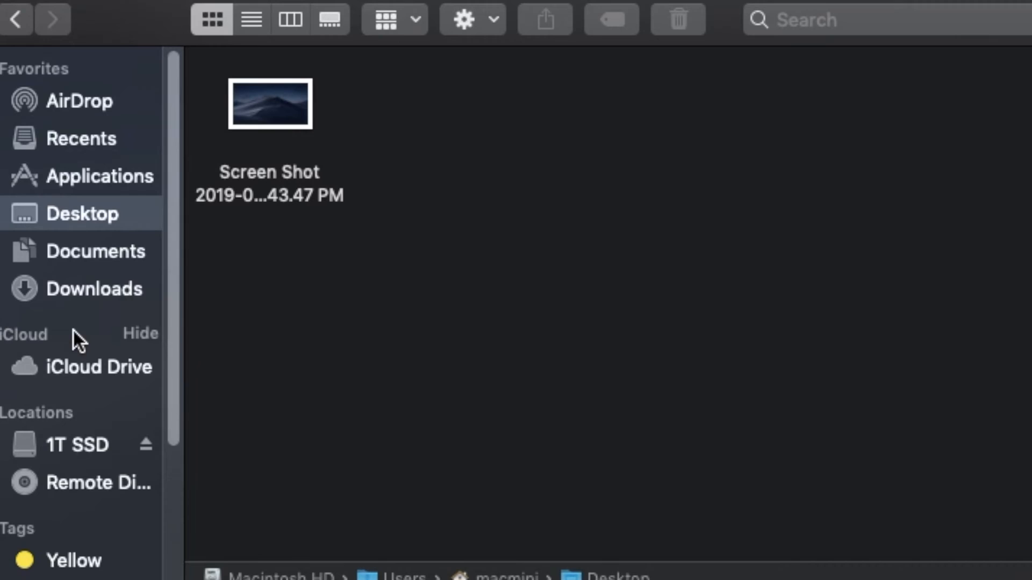
click(269, 105)
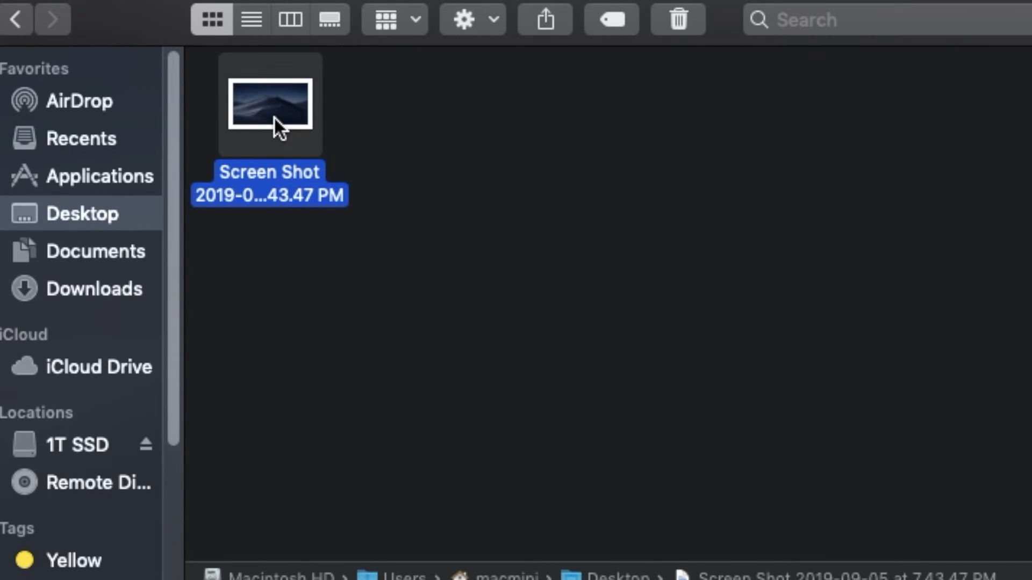
mouse_move(296, 33)
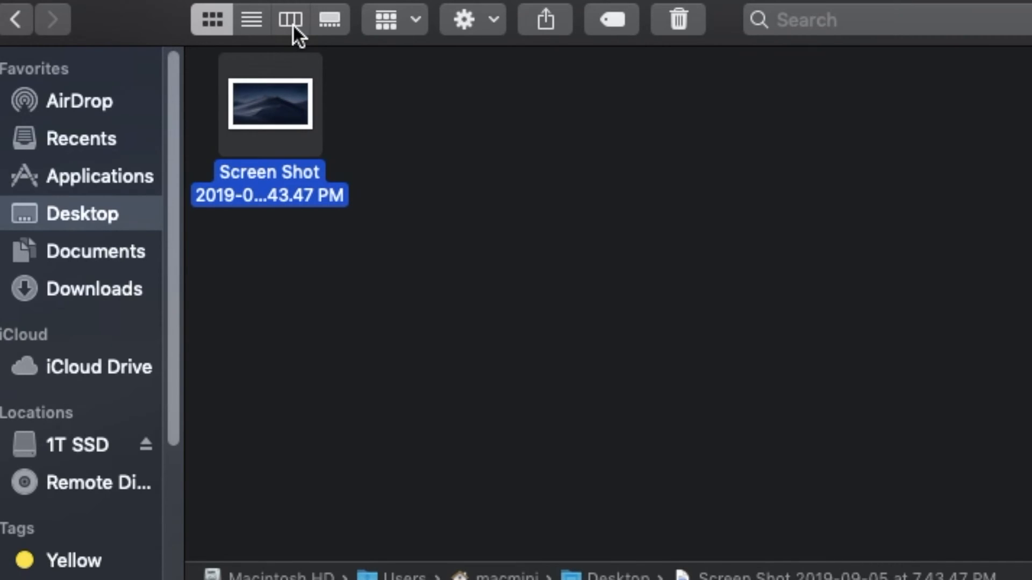
Show the screenshot in Column view and rotate its preview two quarter-turns counterclockwise
click(289, 19)
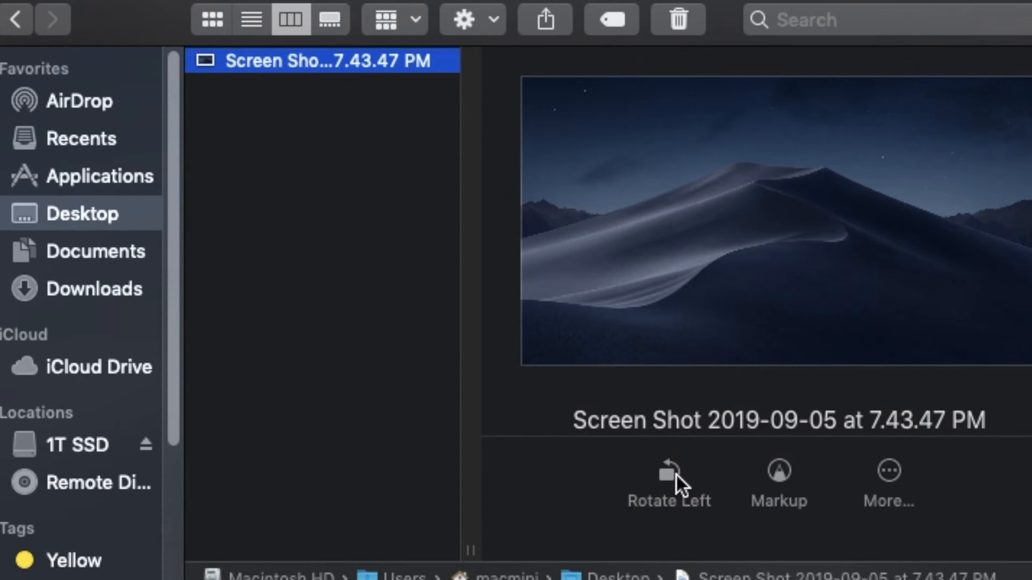
click(667, 473)
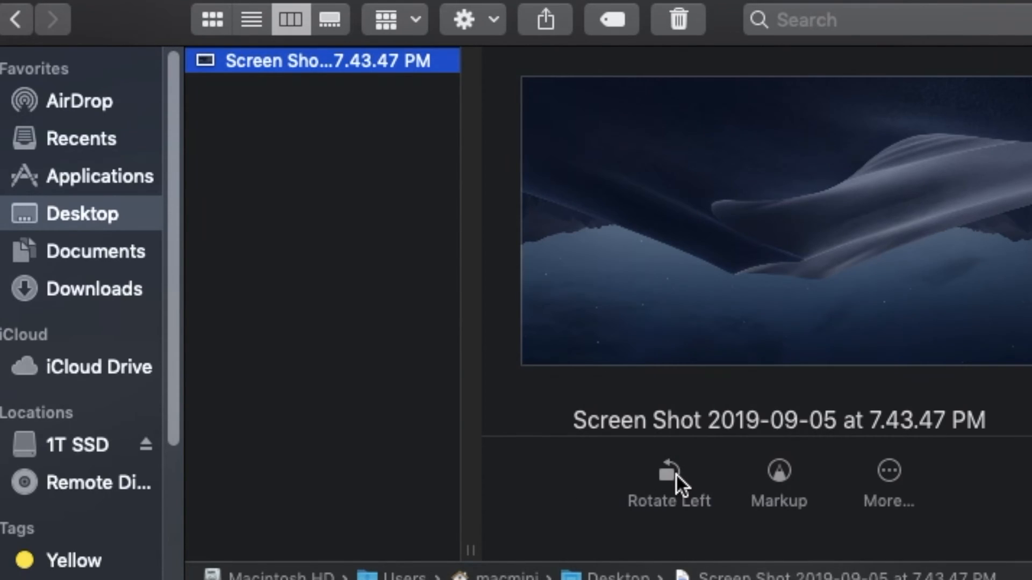
click(669, 470)
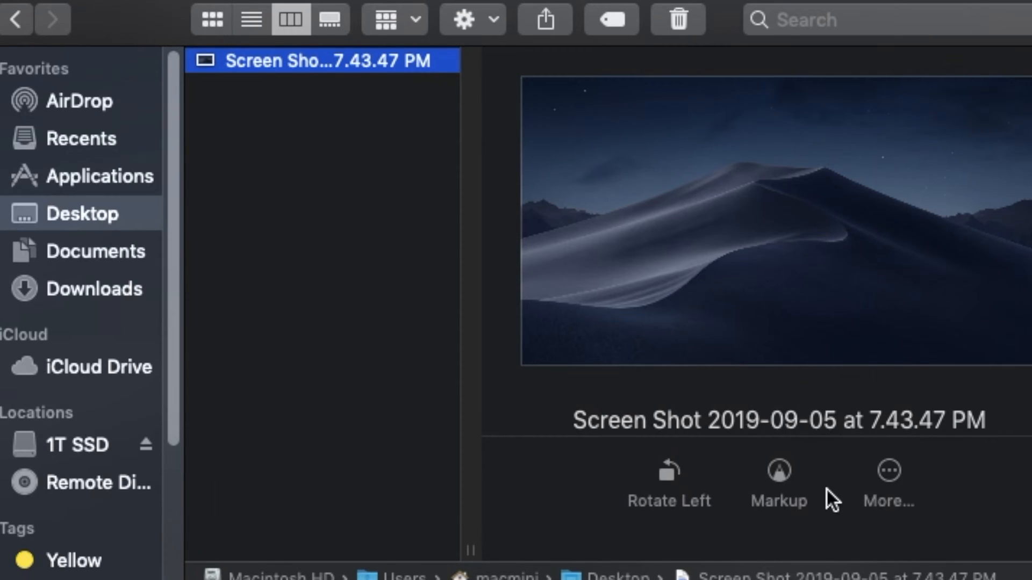
In Markup, draw a freehand black stroke across the sky of the screenshot
click(778, 481)
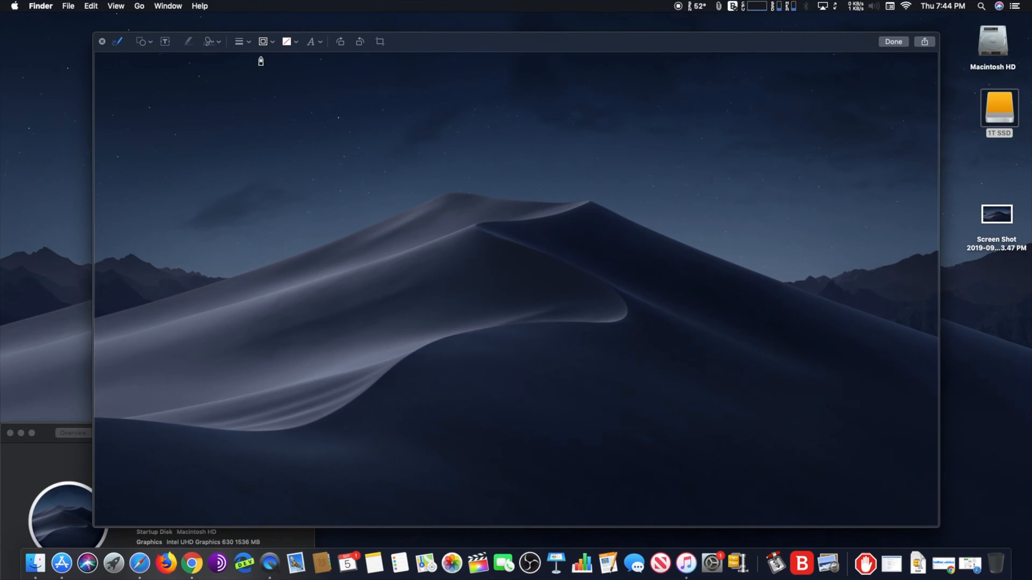
click(310, 42)
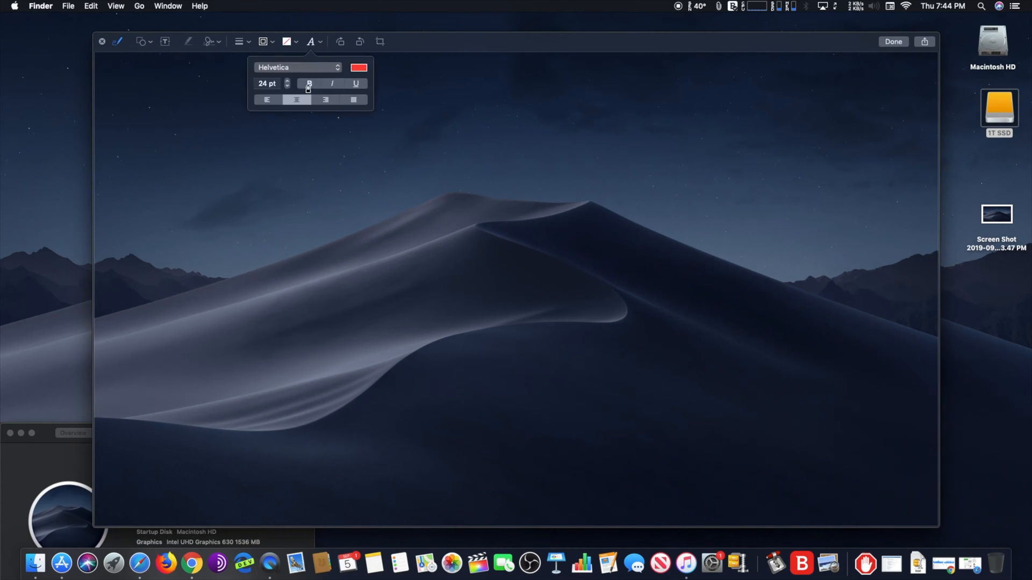
drag(281, 136, 337, 173)
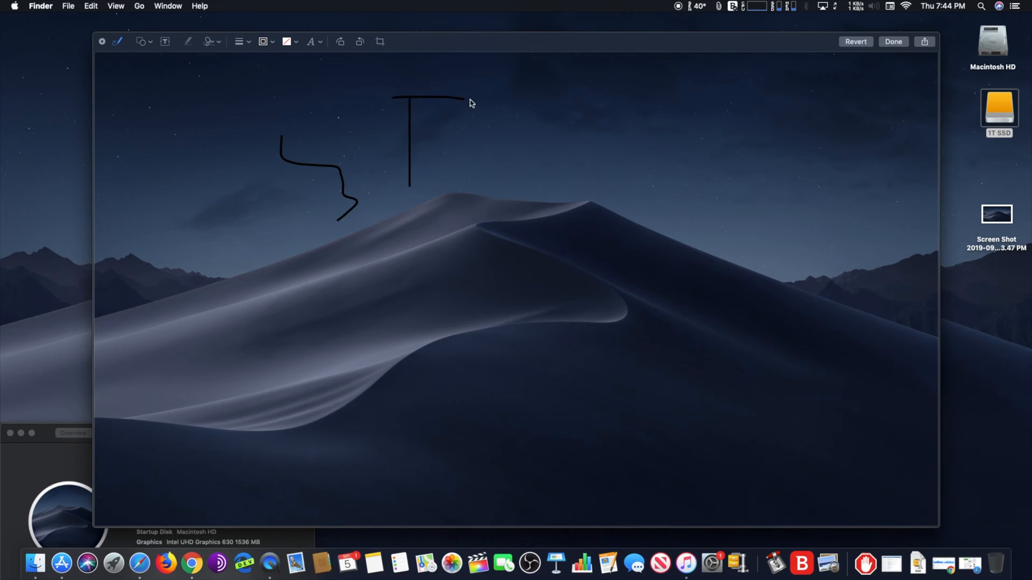
mouse_move(445, 162)
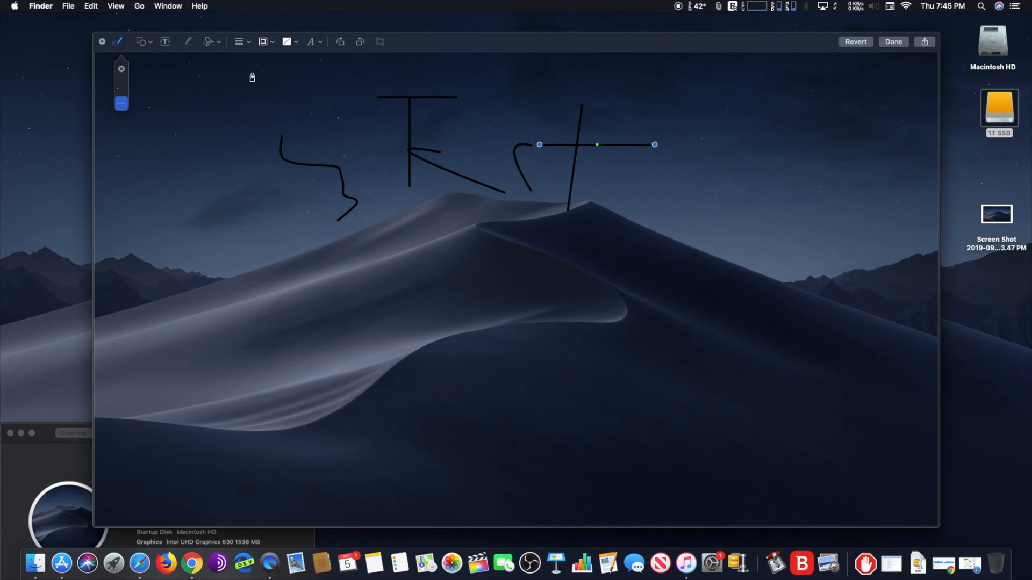
click(165, 42)
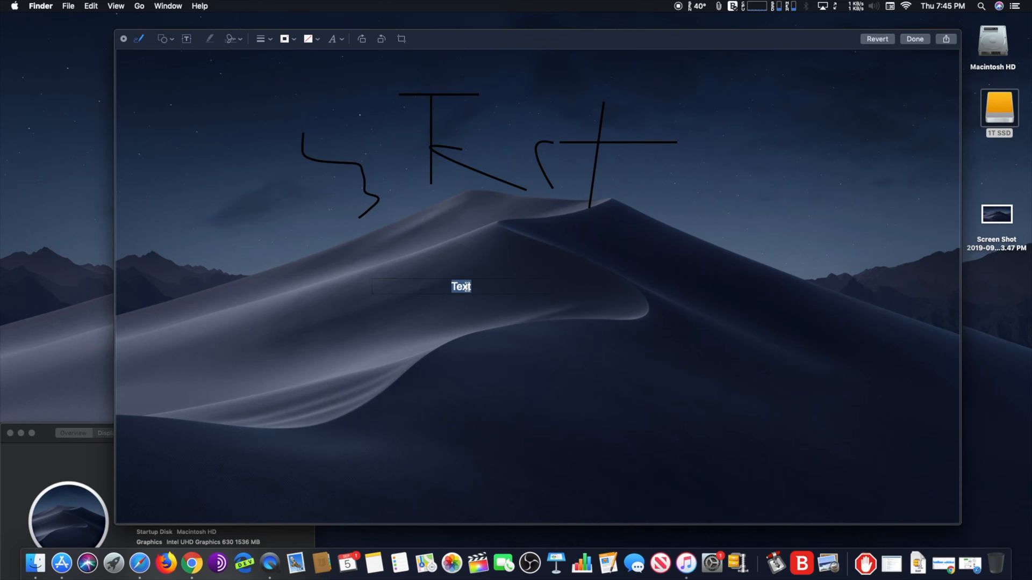
Caption the image 'This is a test!!!!!' in red and finish the markup
text(This is a)
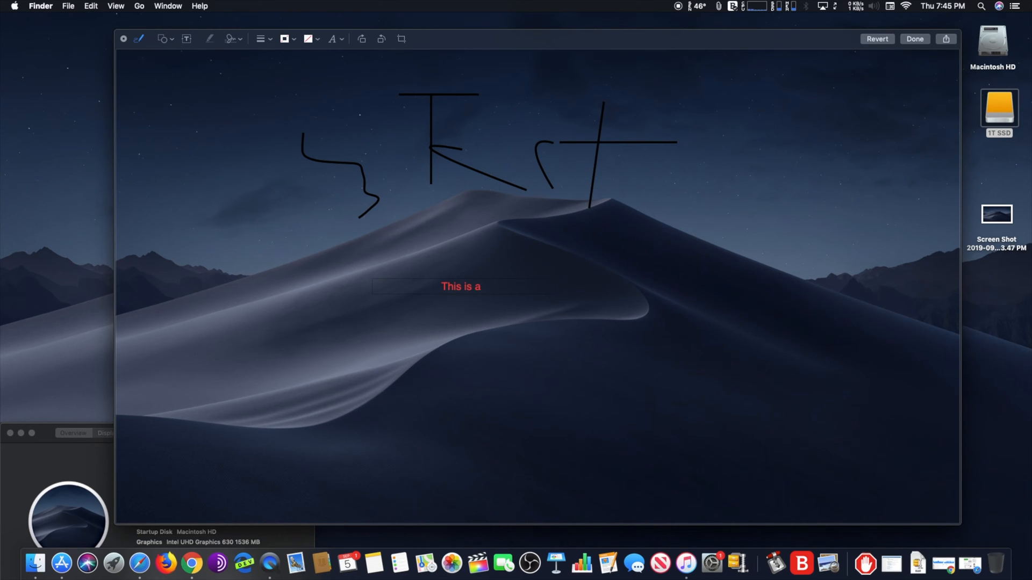
text(test!!!!!)
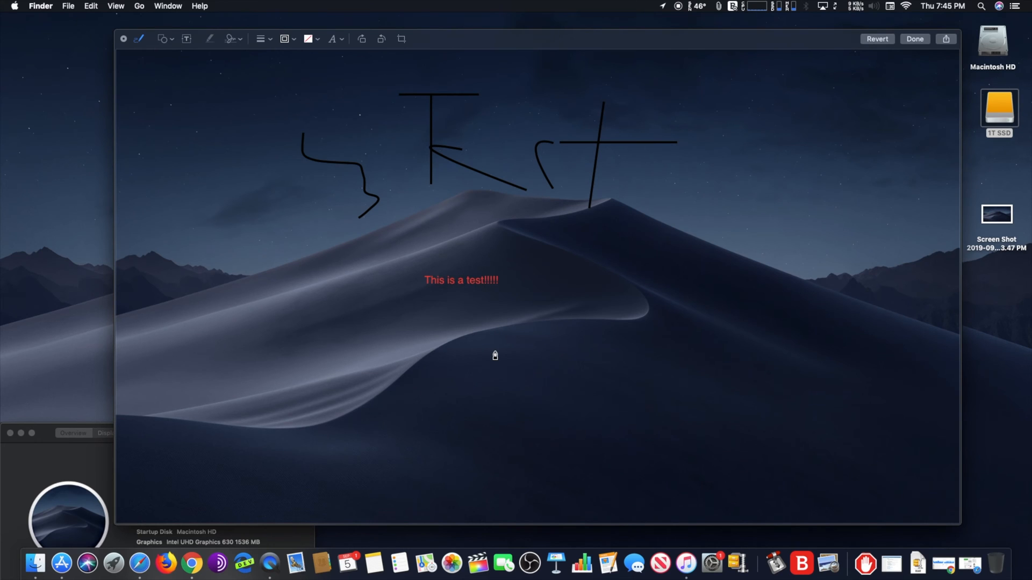
mouse_move(289, 45)
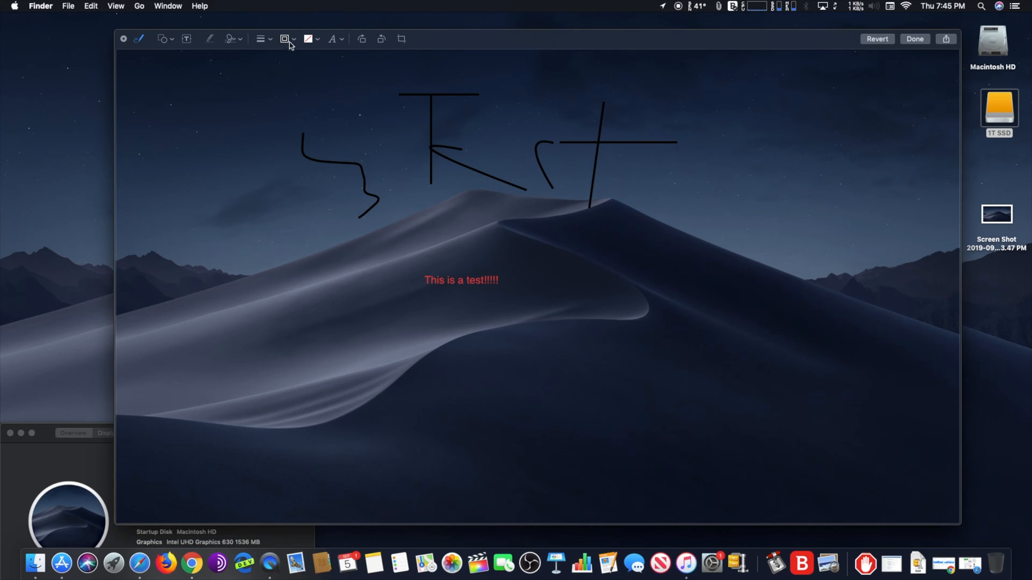
mouse_move(672, 209)
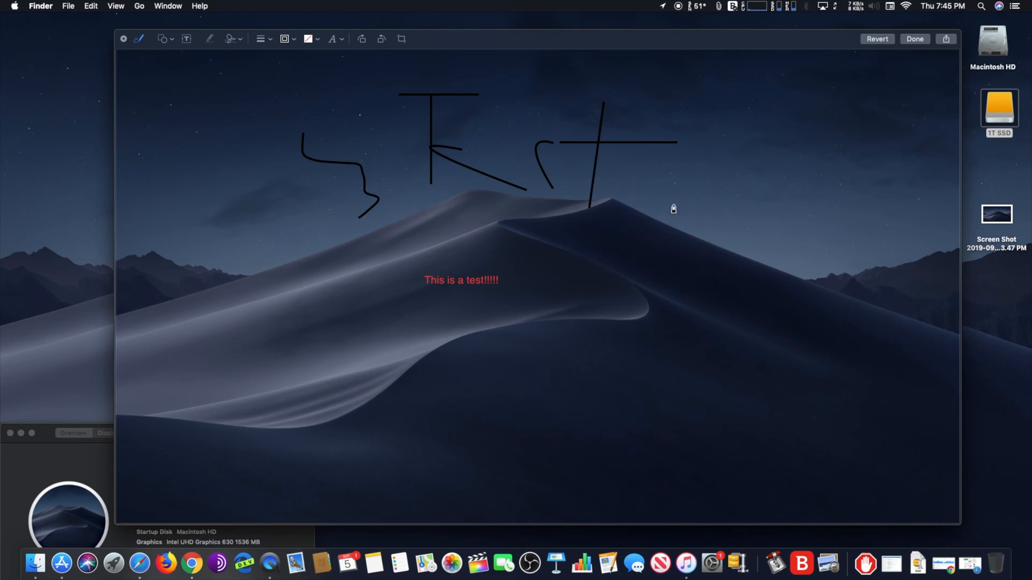
click(914, 39)
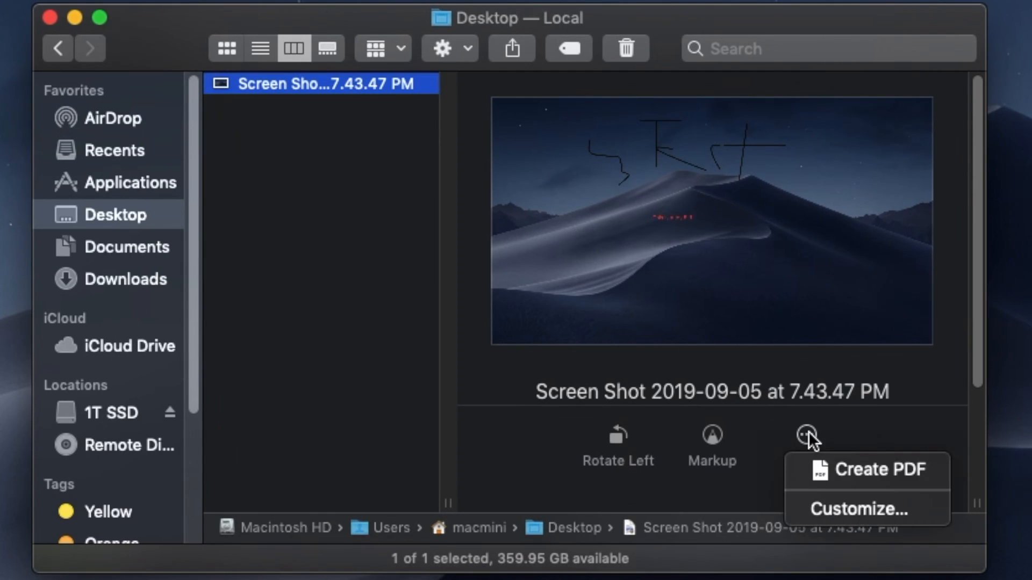
Open the Extensions pane listing the Rotate, Markup, Create PDF and Trim quick actions
click(859, 508)
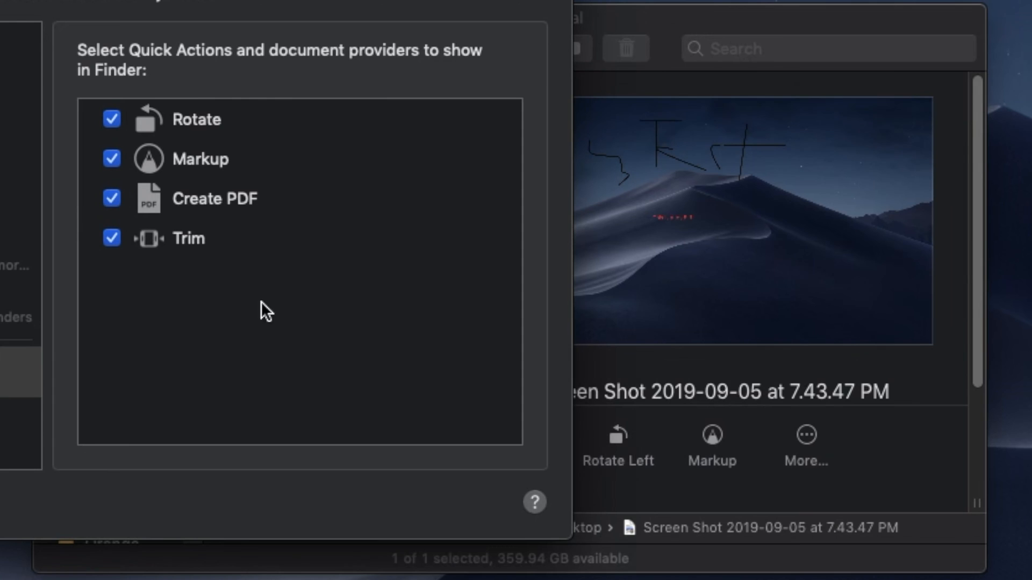
mouse_move(239, 248)
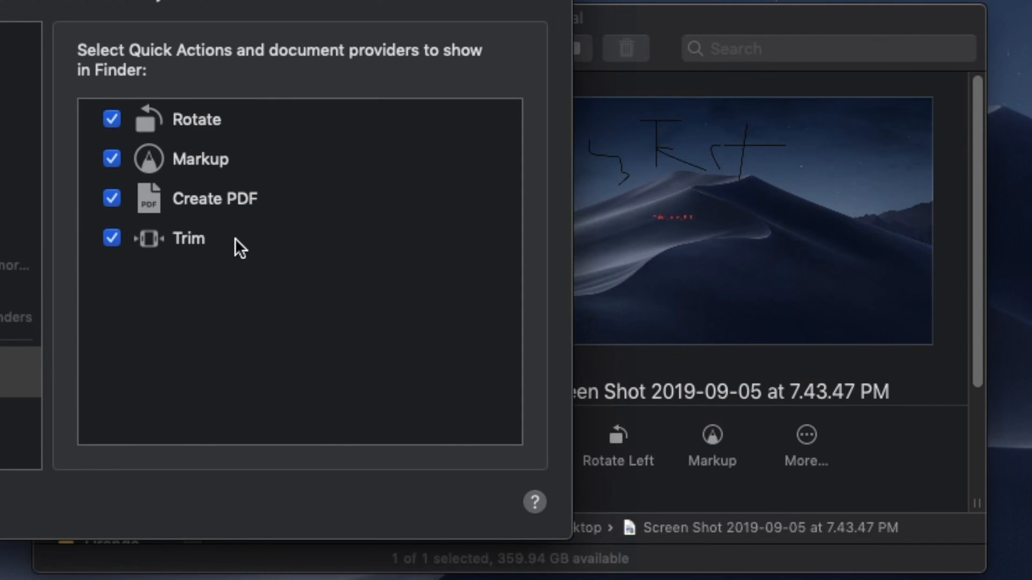